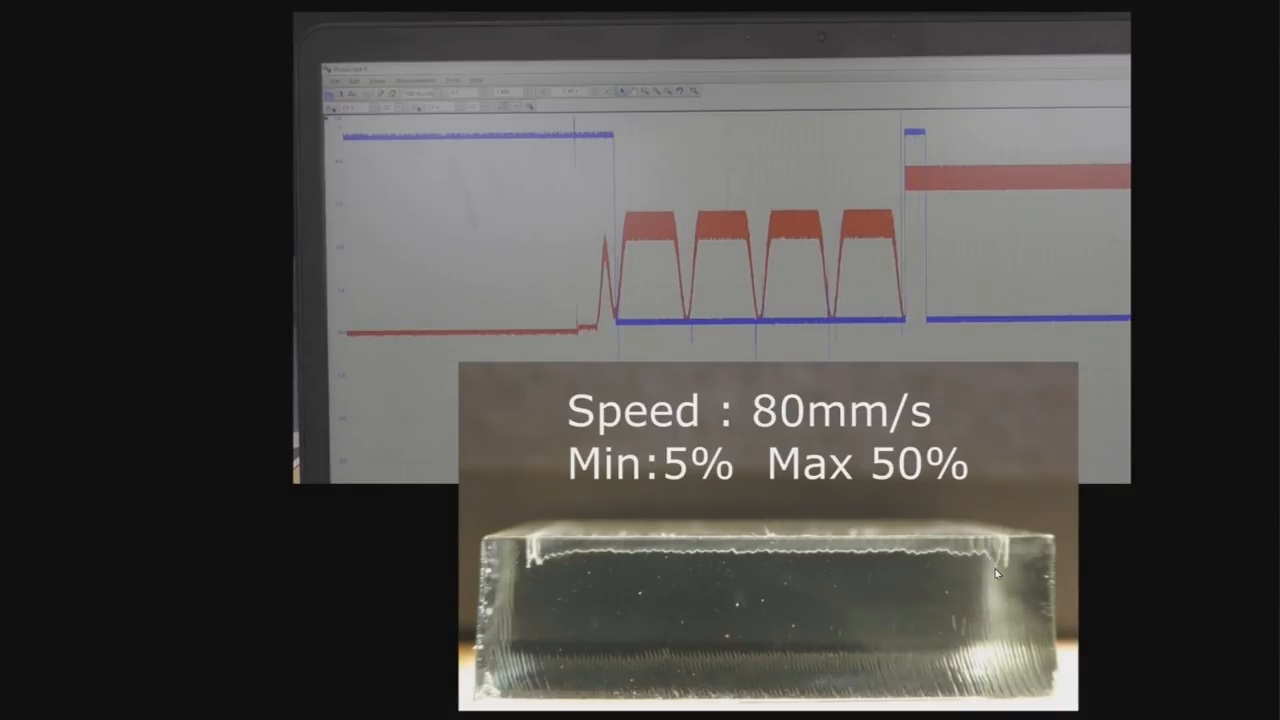
pyautogui.moveTo(828, 550)
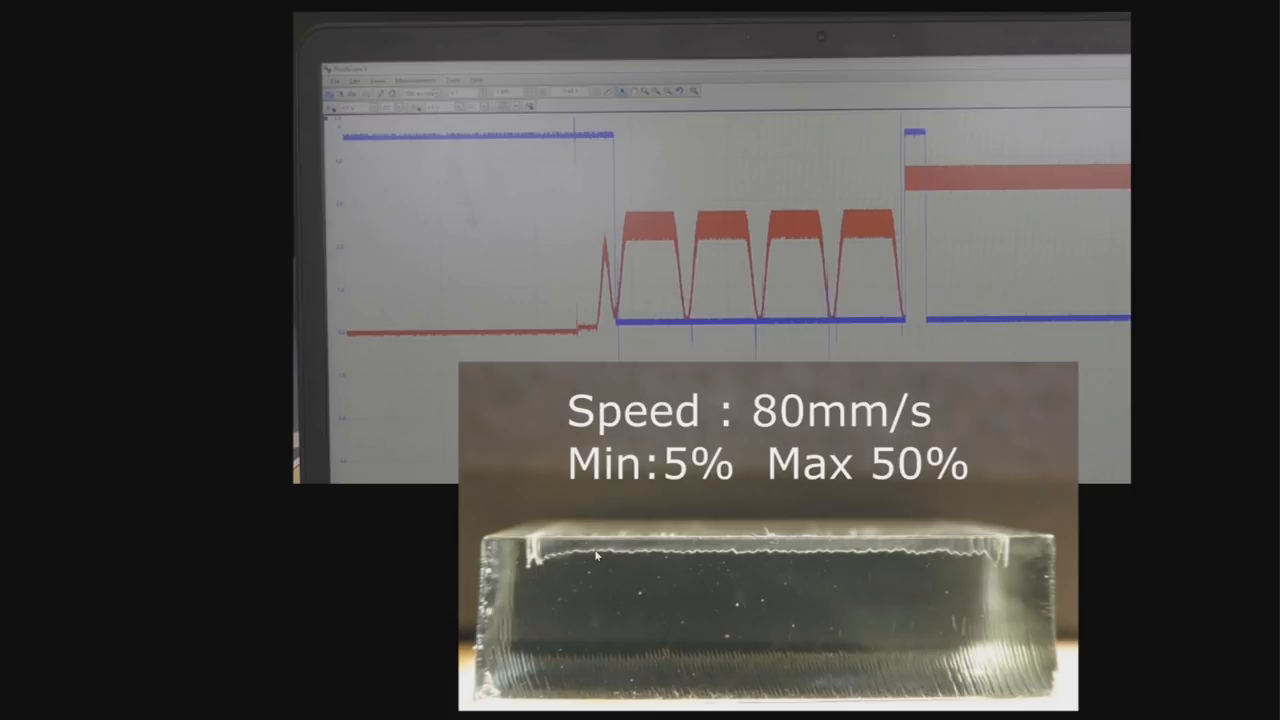
pyautogui.moveTo(555, 557)
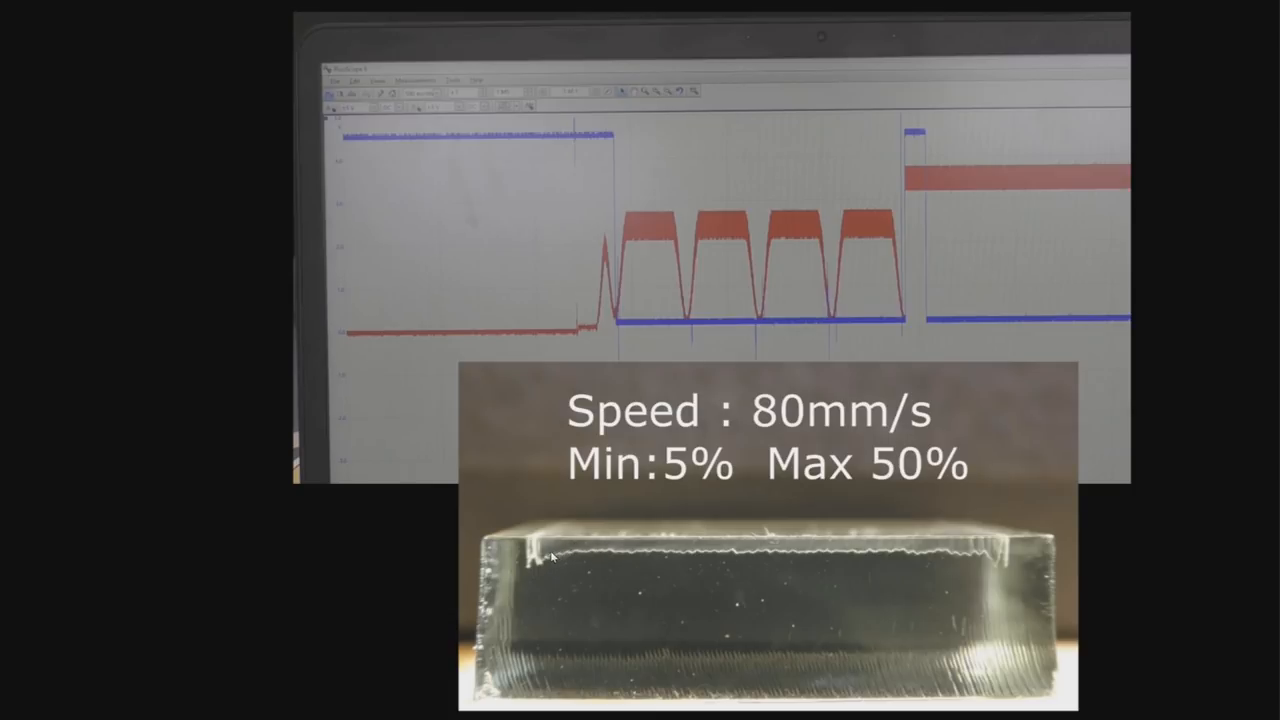
pyautogui.moveTo(541, 568)
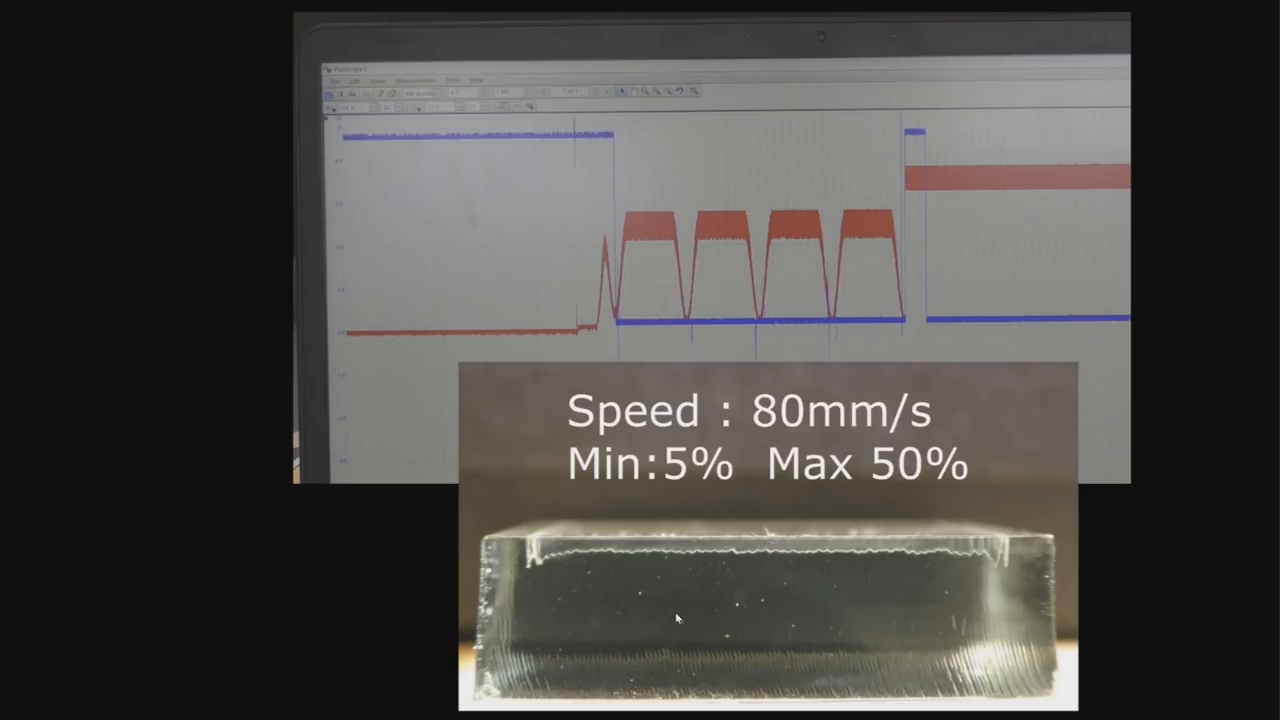
pyautogui.moveTo(540, 550)
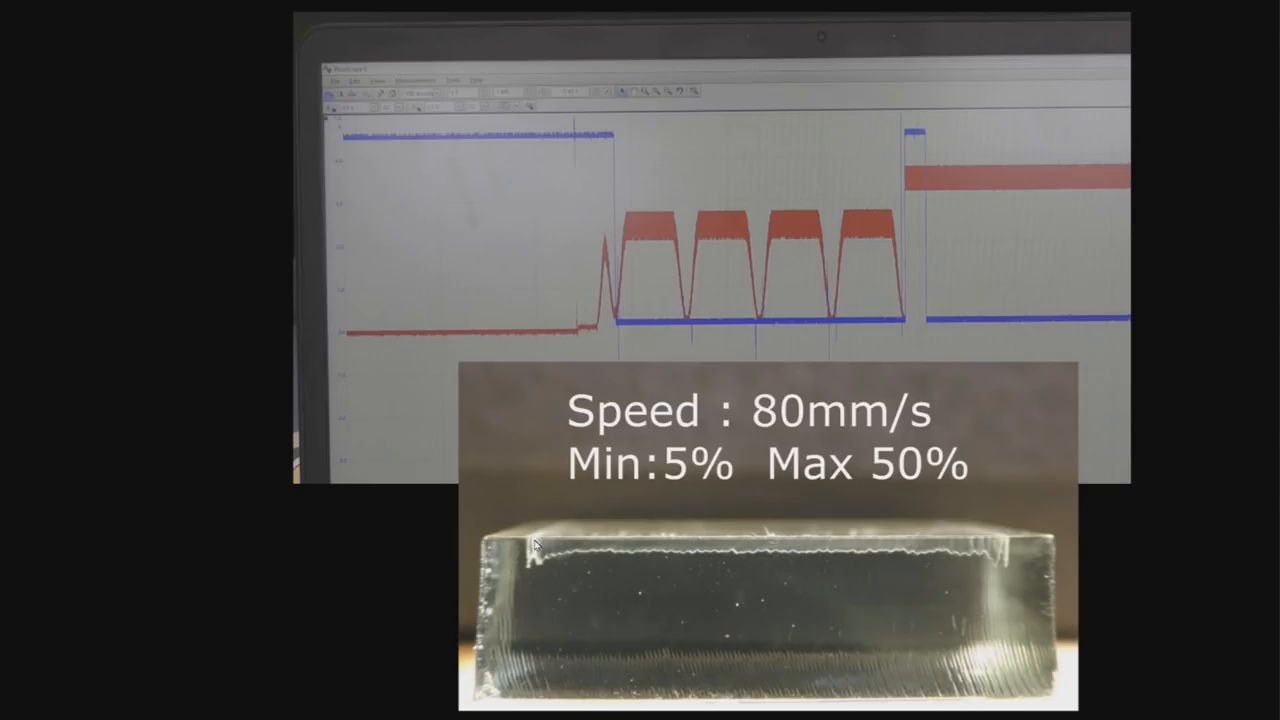
pyautogui.moveTo(945, 537)
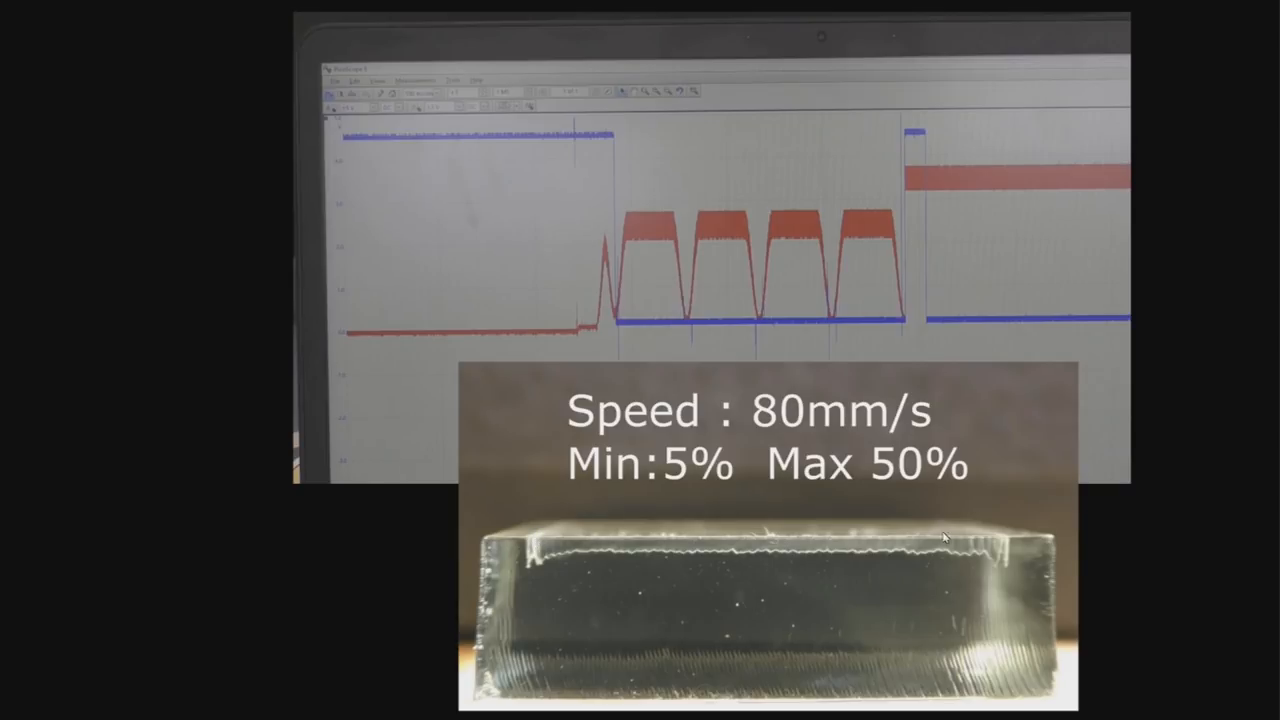
pyautogui.moveTo(1010, 543)
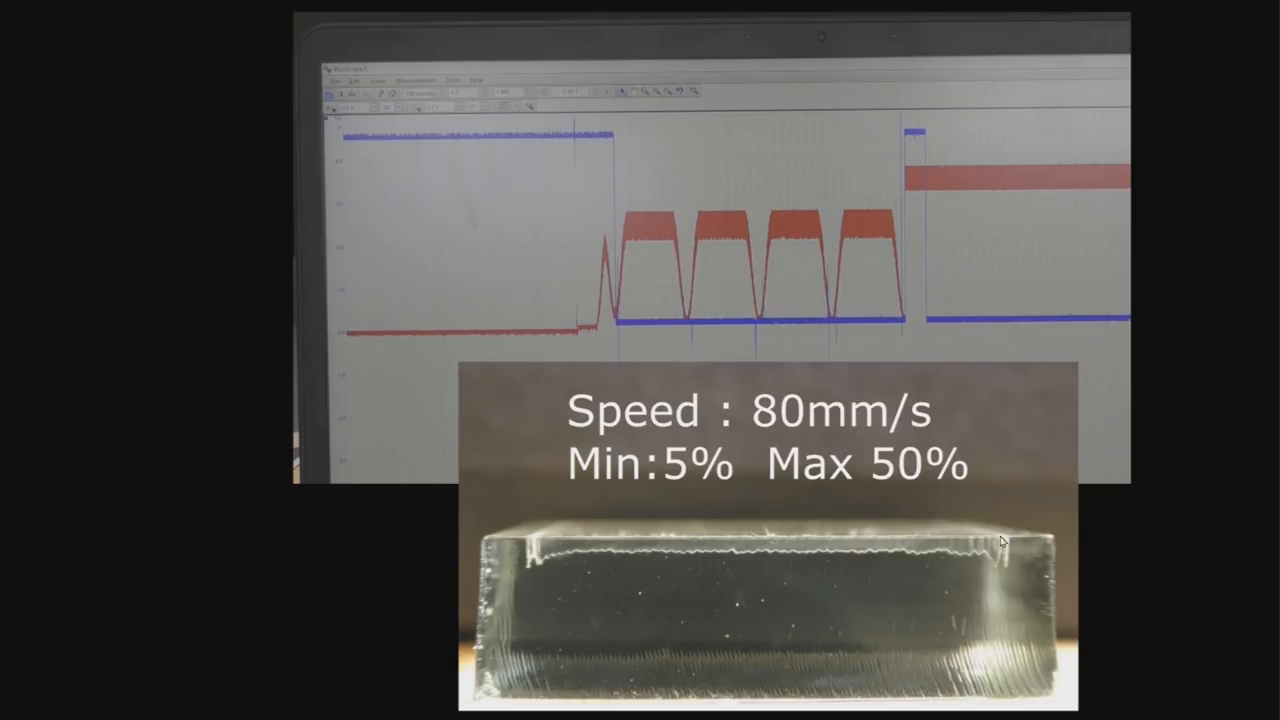
pyautogui.moveTo(1013, 539)
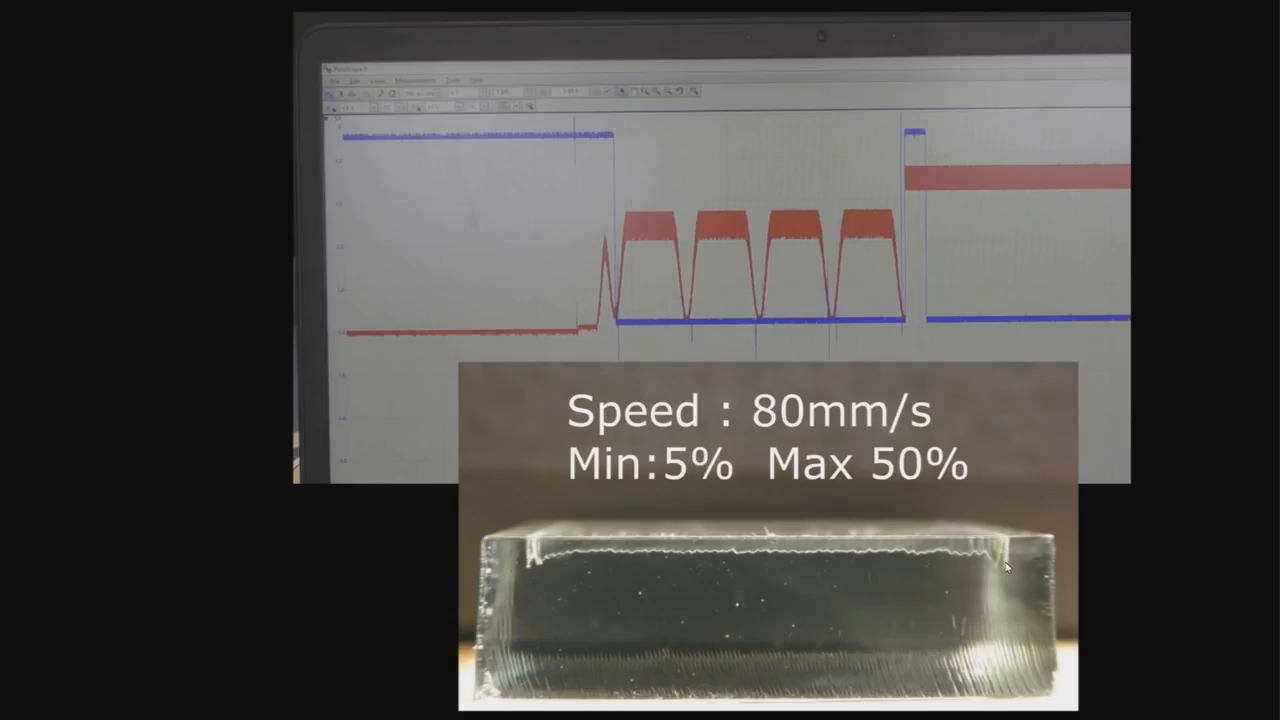
pyautogui.moveTo(1005, 543)
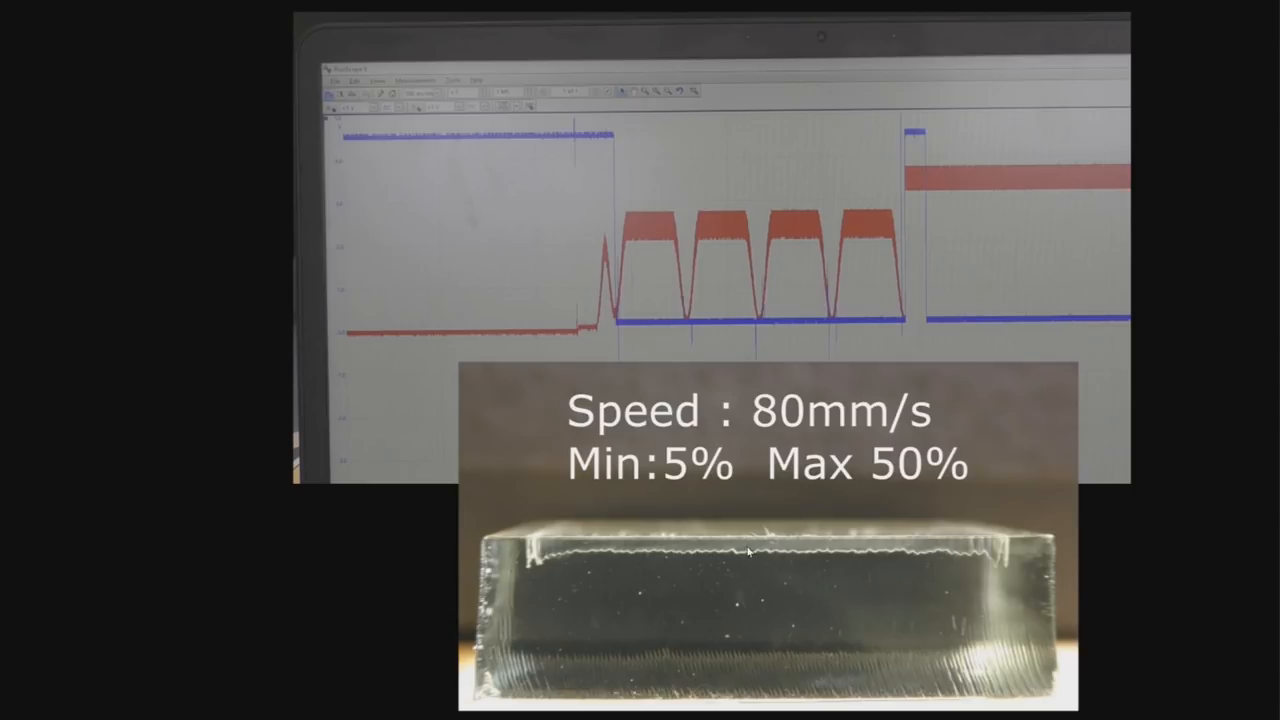
pyautogui.moveTo(543, 563)
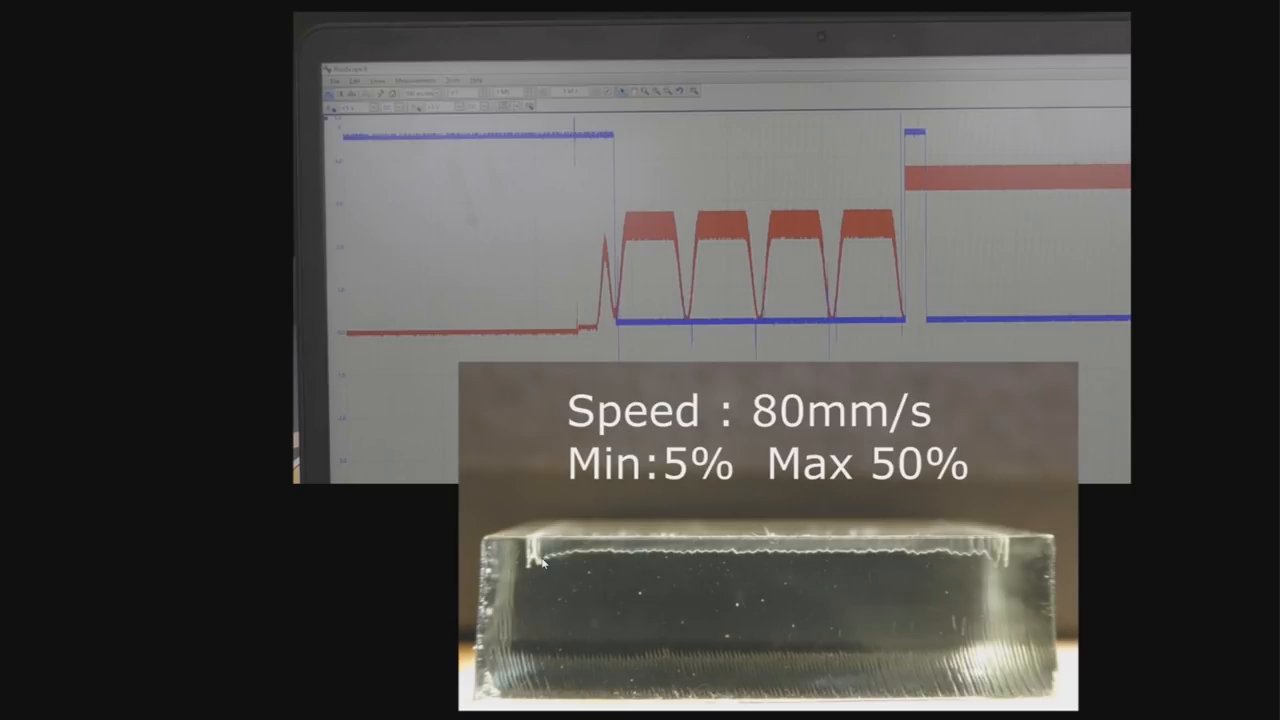
pyautogui.moveTo(1006, 538)
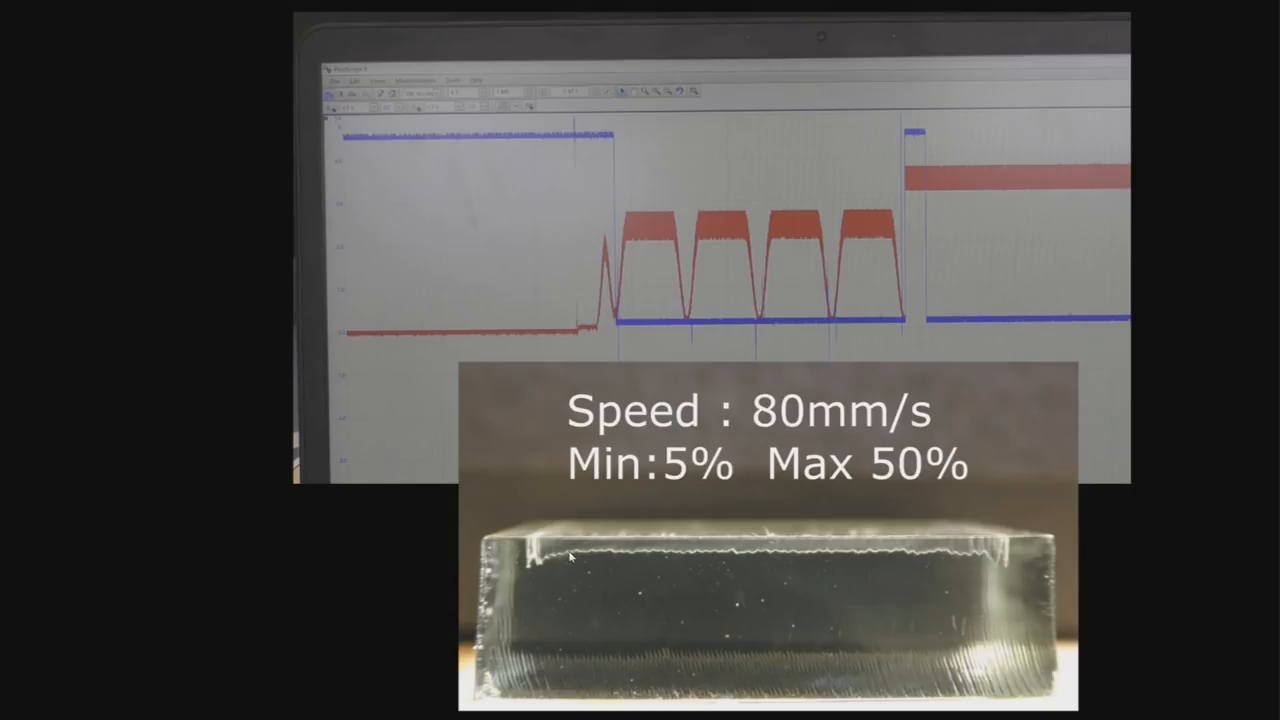
pyautogui.moveTo(548, 557)
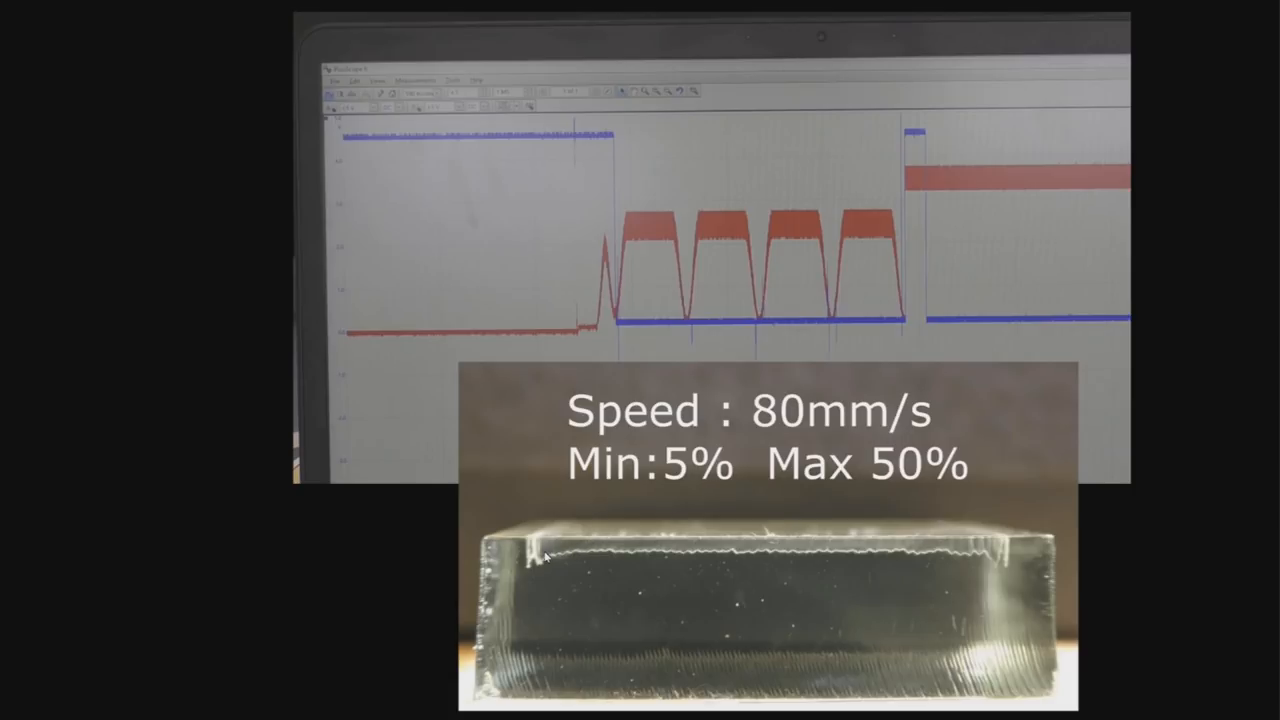
pyautogui.moveTo(562, 557)
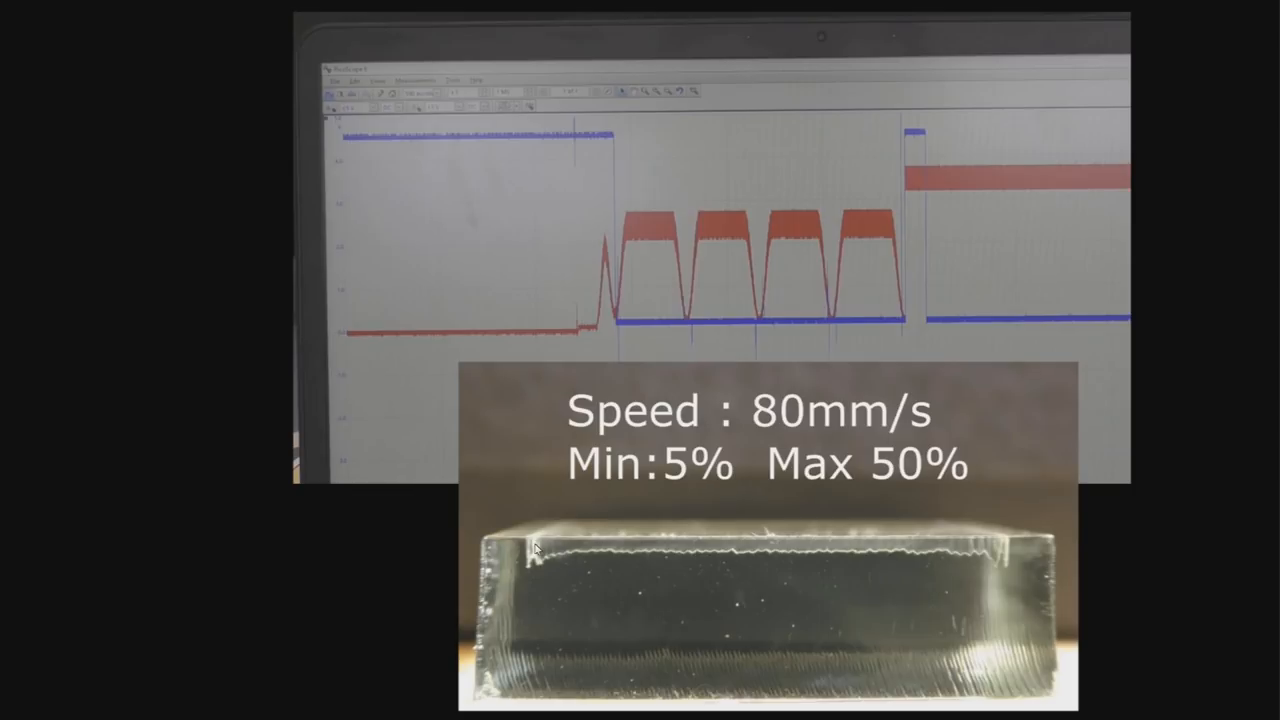
pyautogui.moveTo(538, 318)
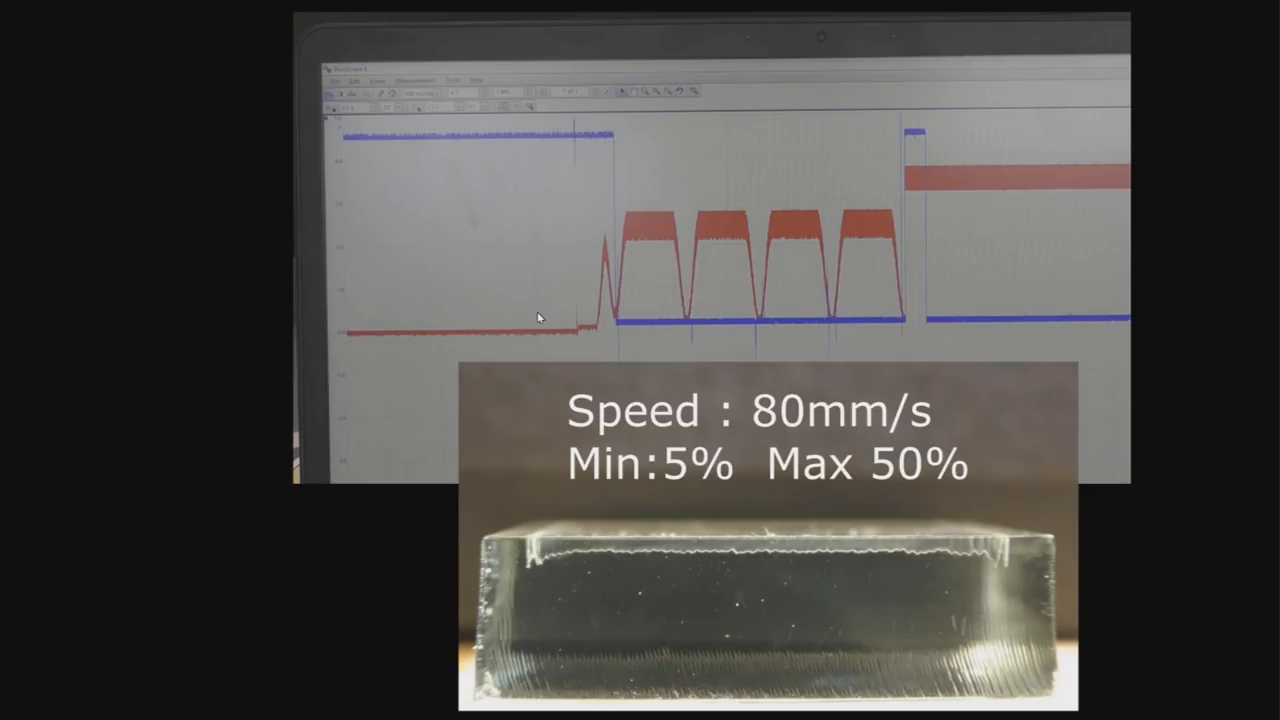
pyautogui.moveTo(575, 125)
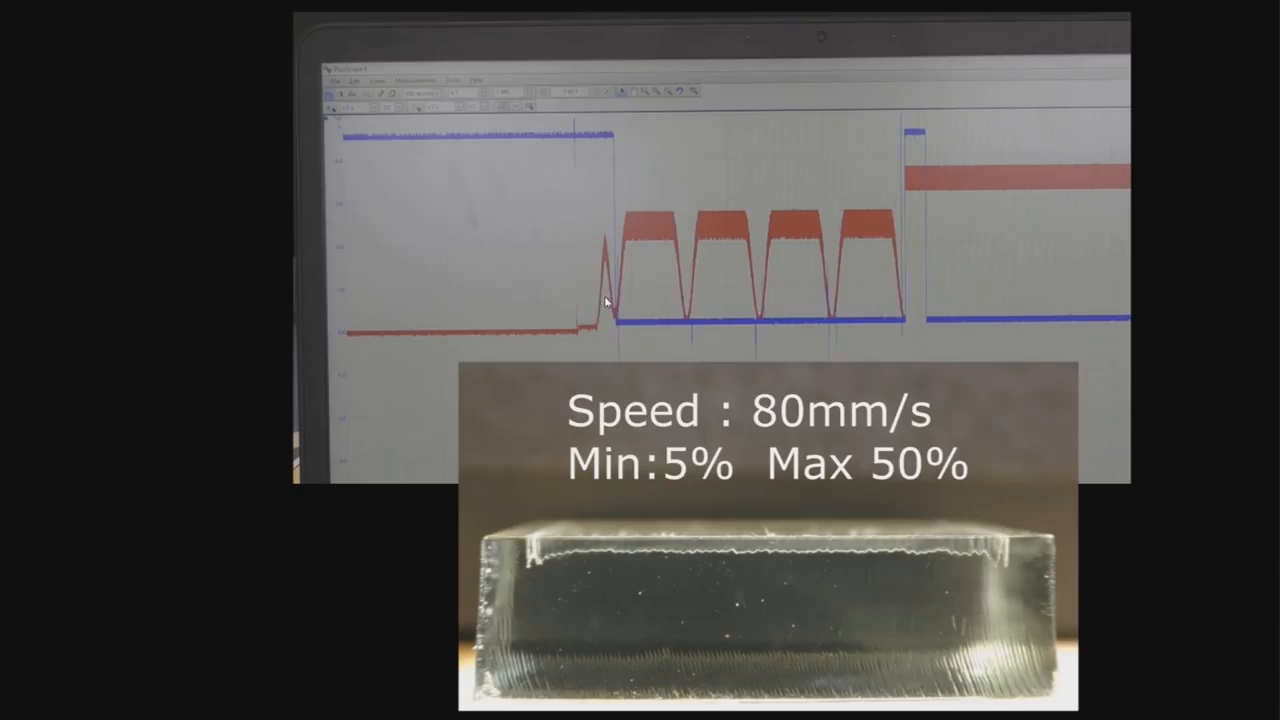
pyautogui.moveTo(606, 245)
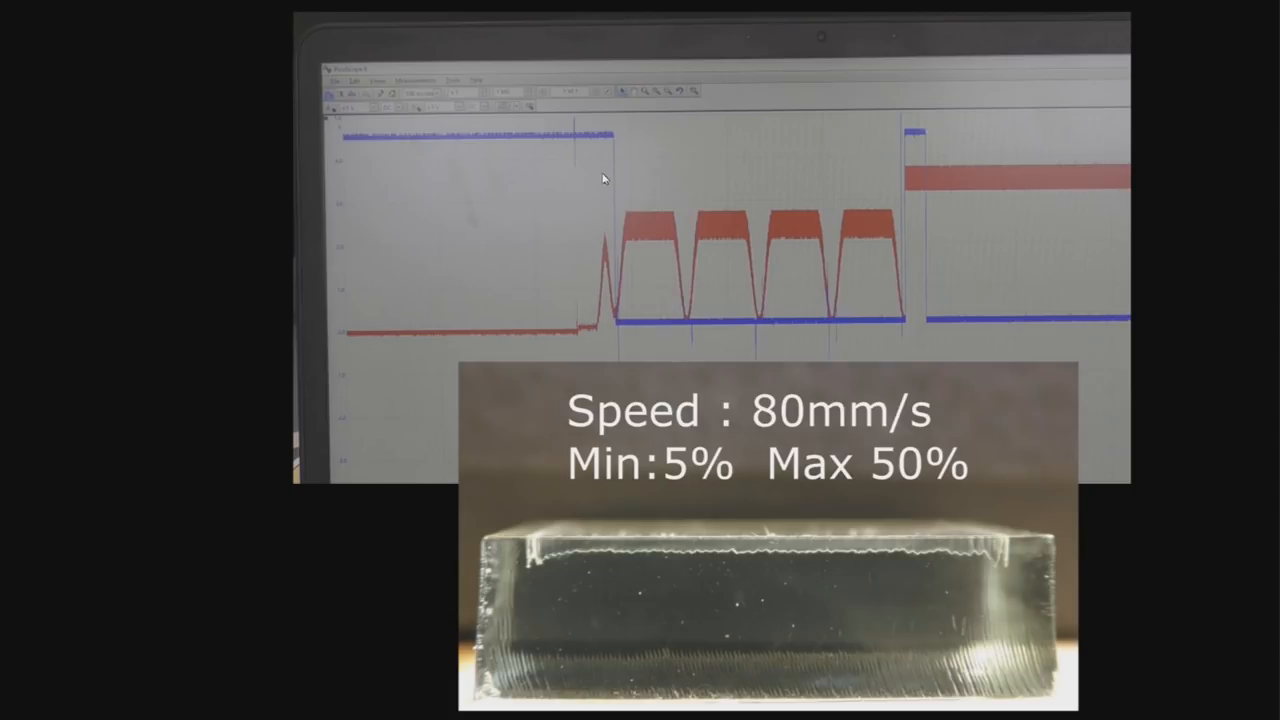
pyautogui.moveTo(612, 355)
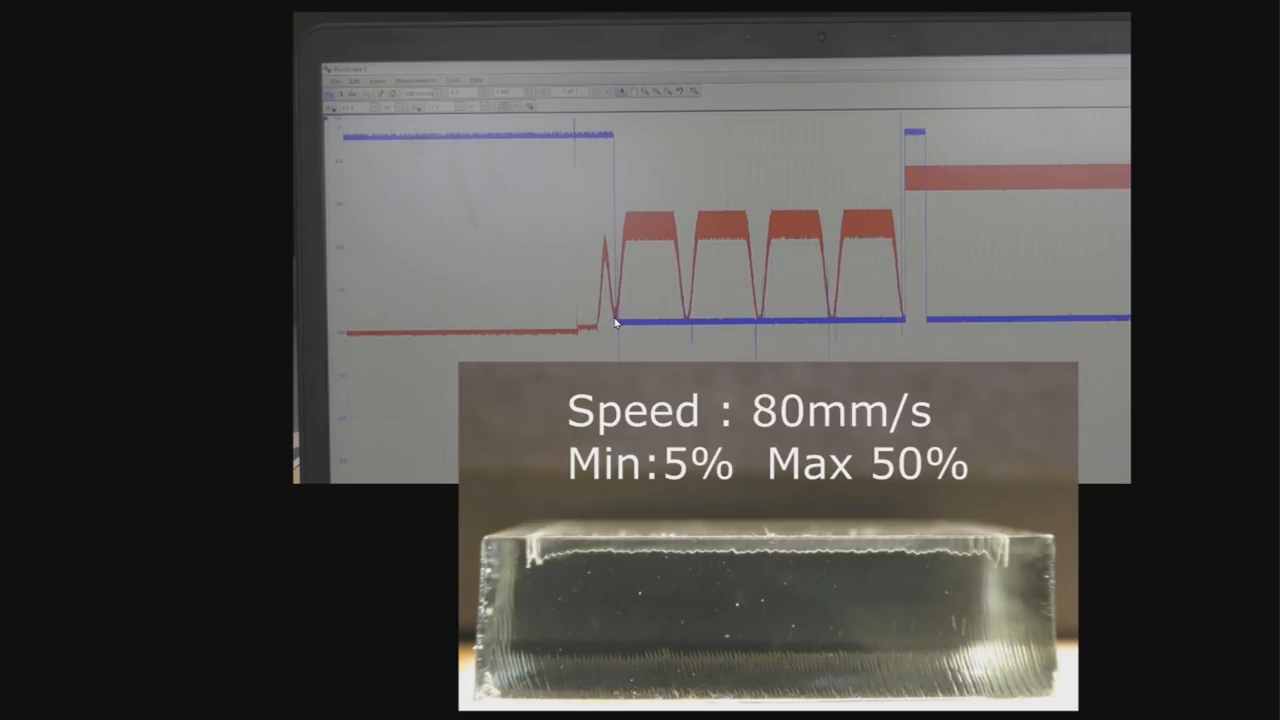
pyautogui.moveTo(627, 270)
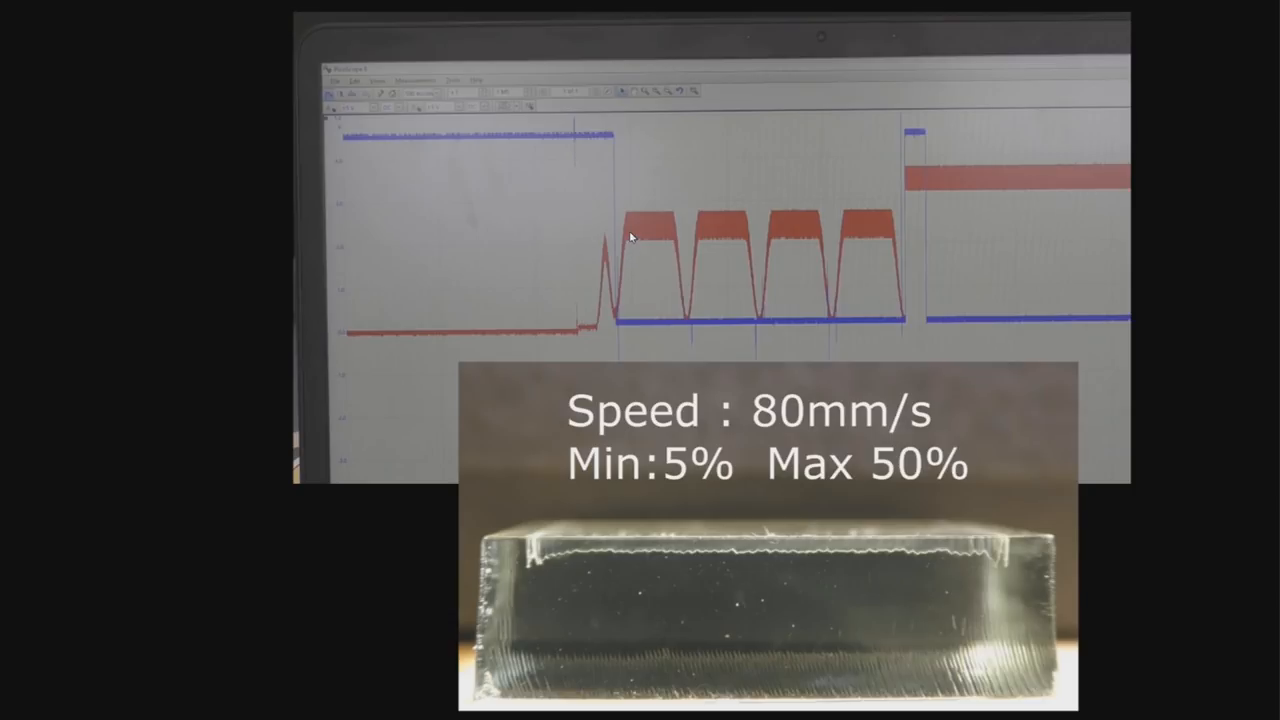
pyautogui.moveTo(620, 301)
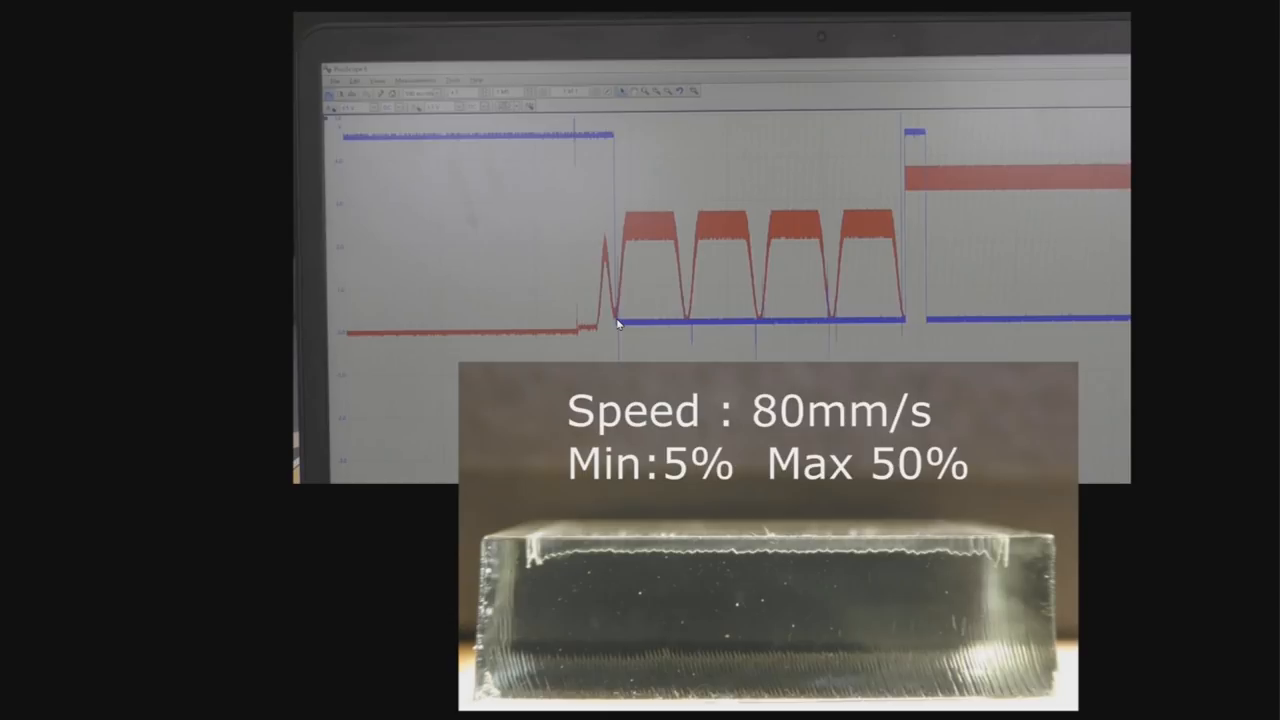
pyautogui.moveTo(614, 320)
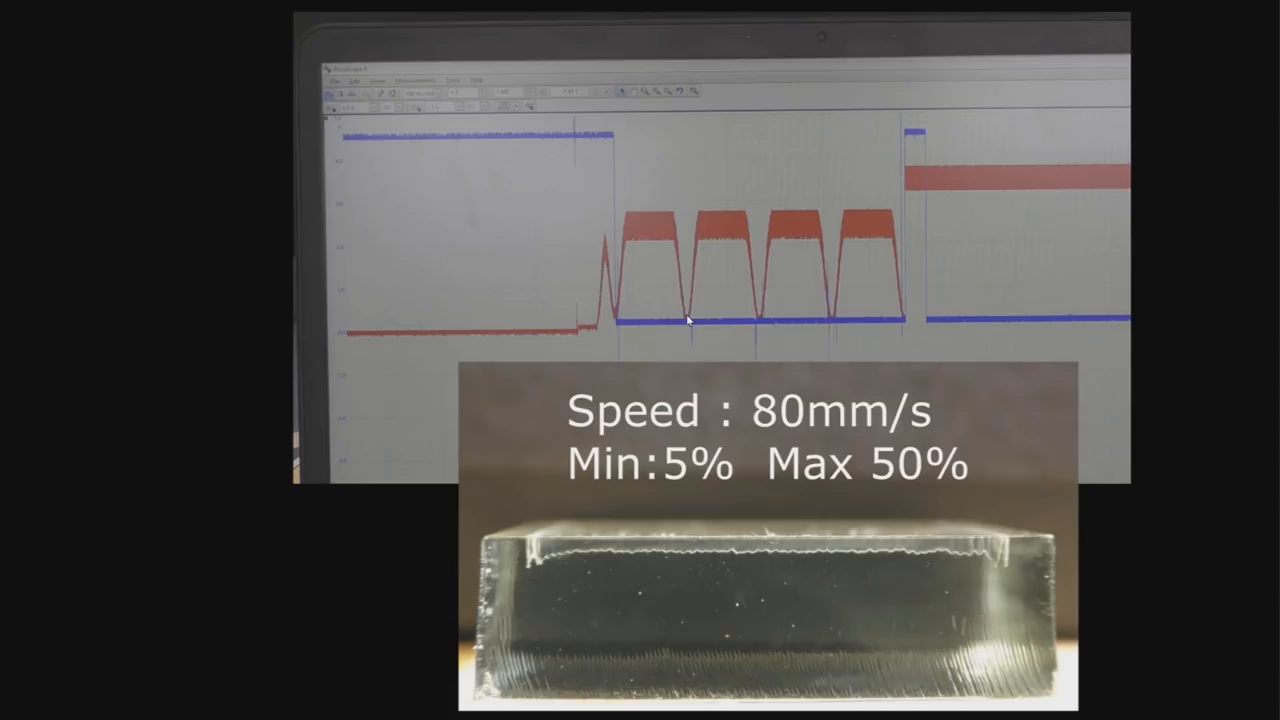
pyautogui.moveTo(703, 233)
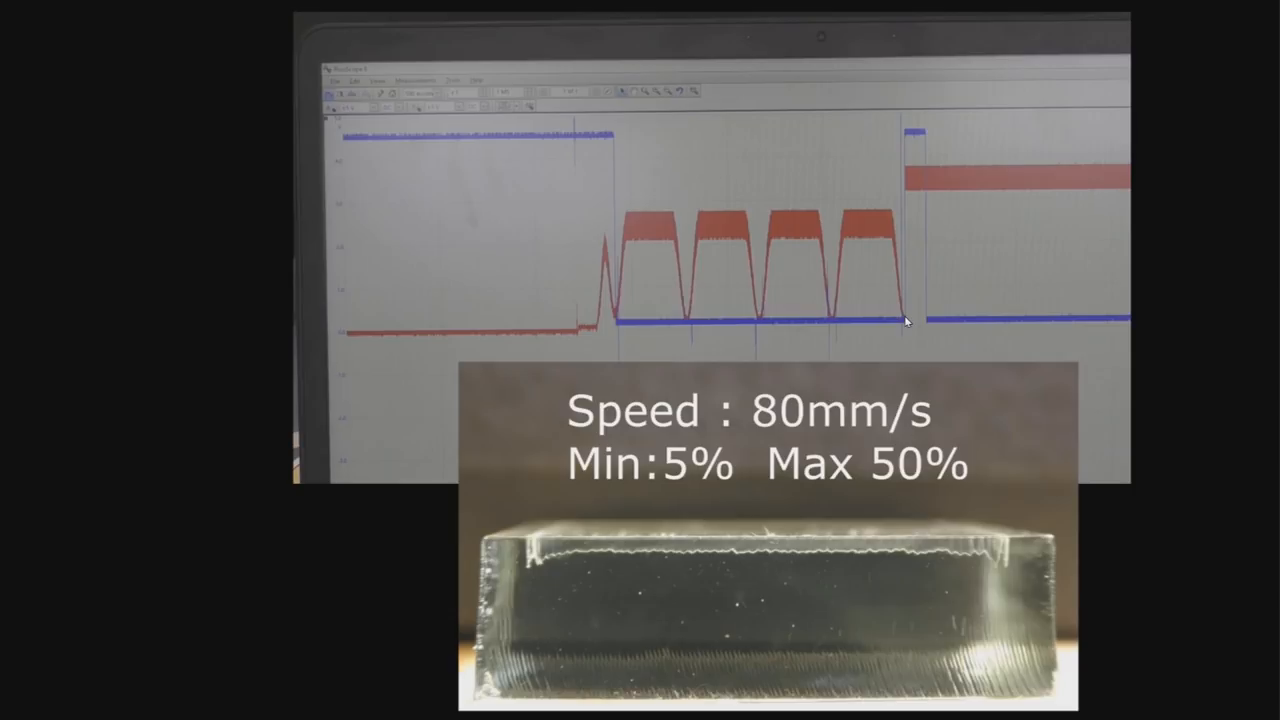
pyautogui.moveTo(922, 193)
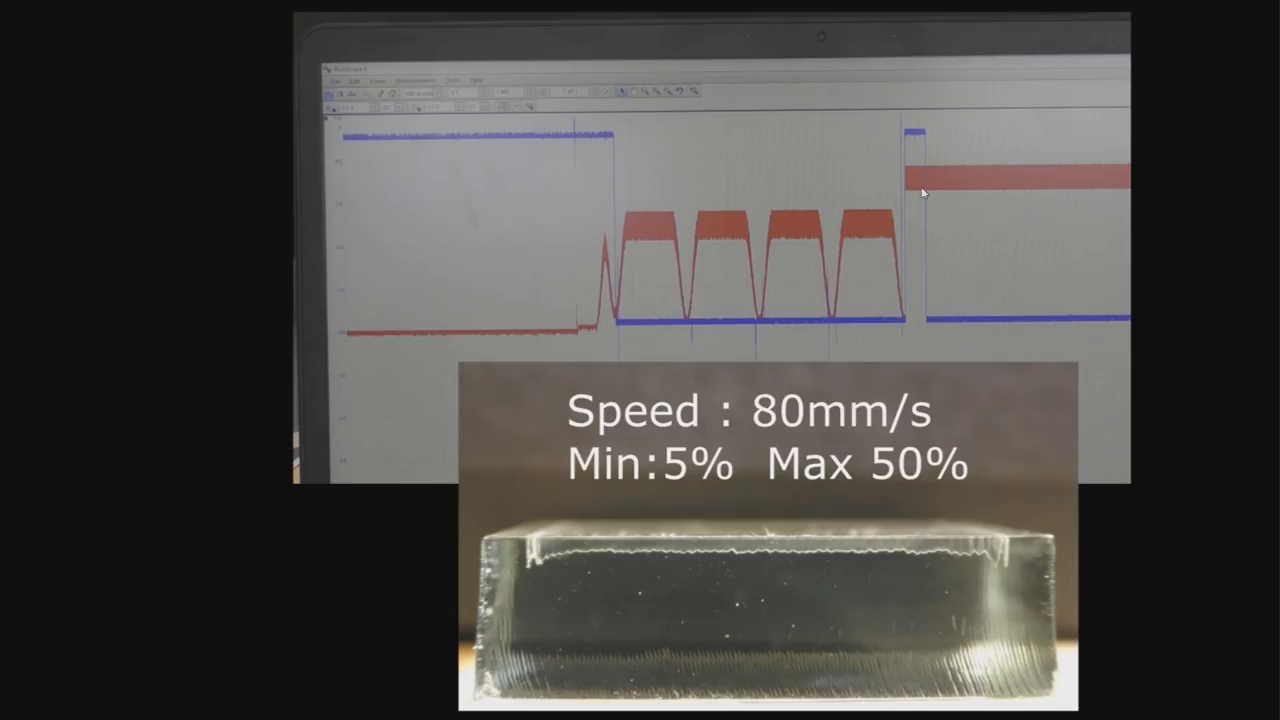
pyautogui.moveTo(838, 290)
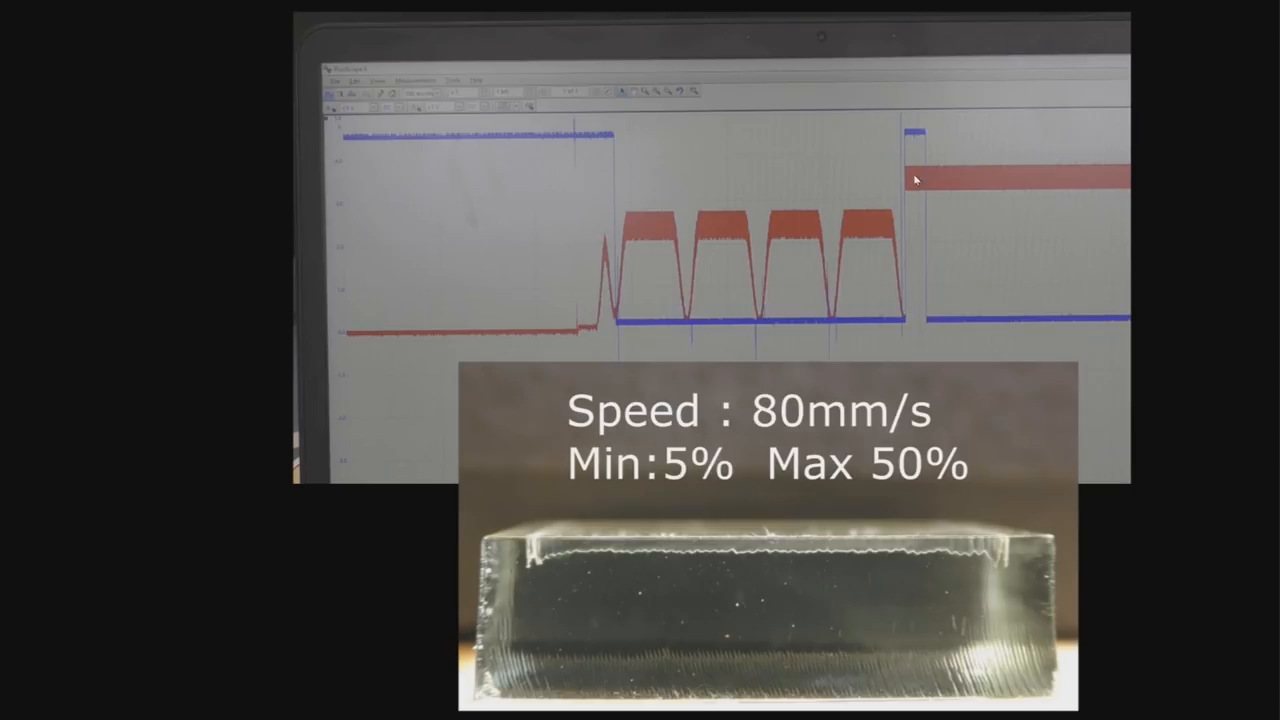
pyautogui.moveTo(940, 170)
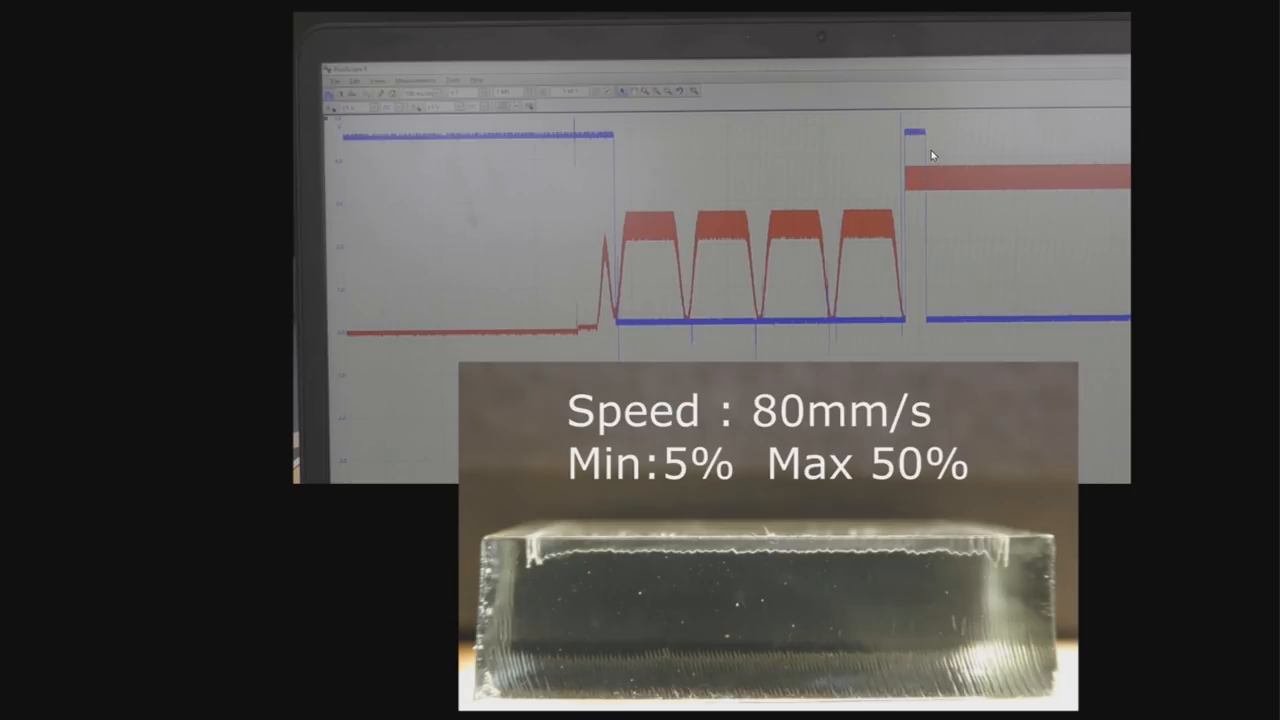
pyautogui.moveTo(936, 323)
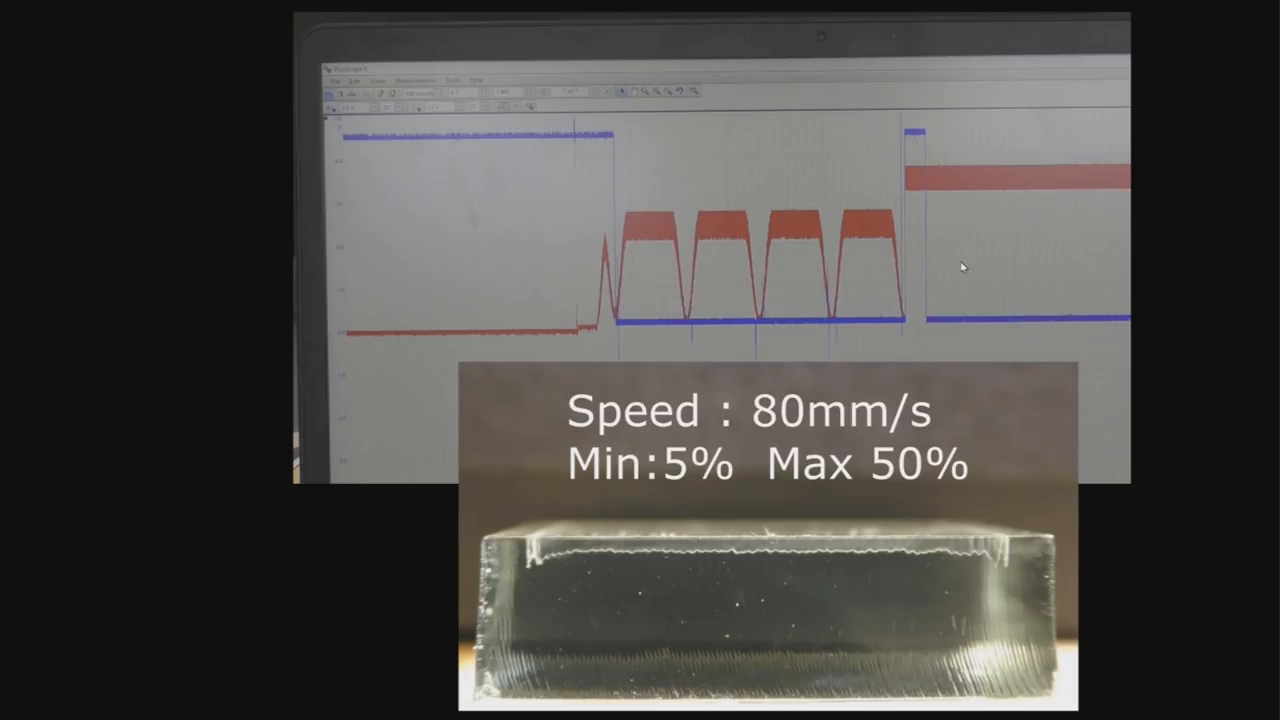
pyautogui.moveTo(937, 176)
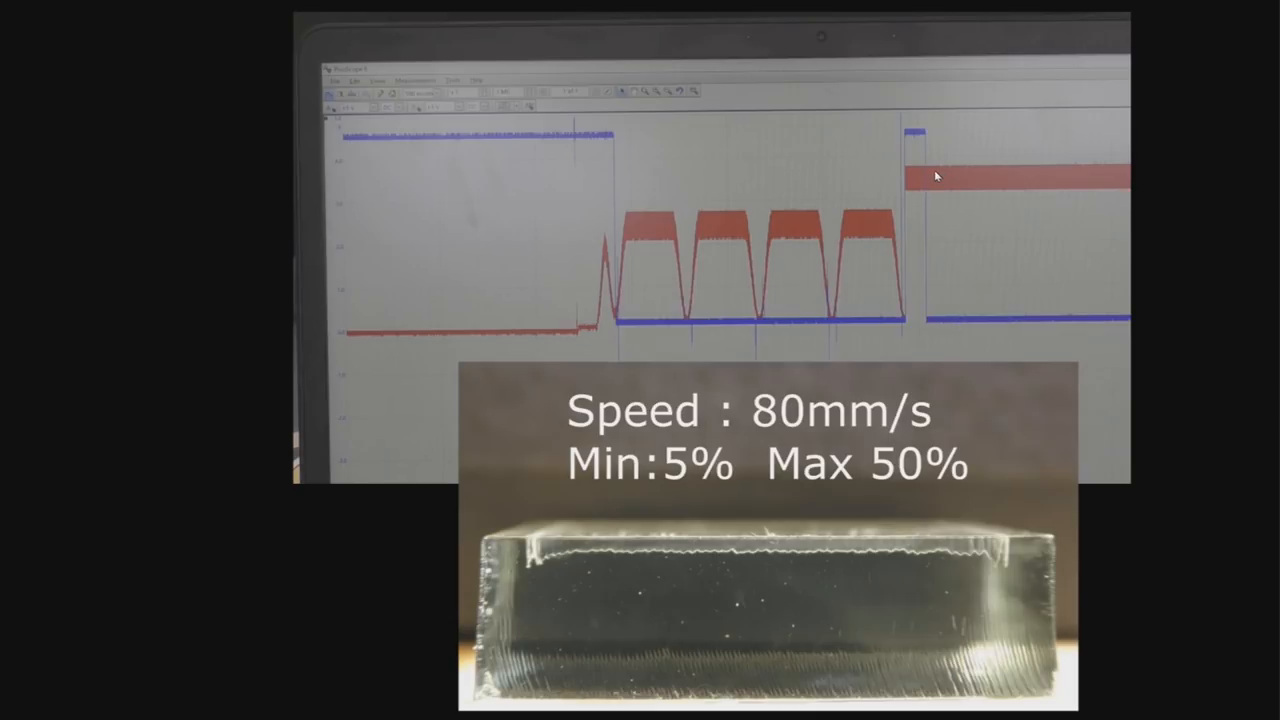
pyautogui.moveTo(957, 189)
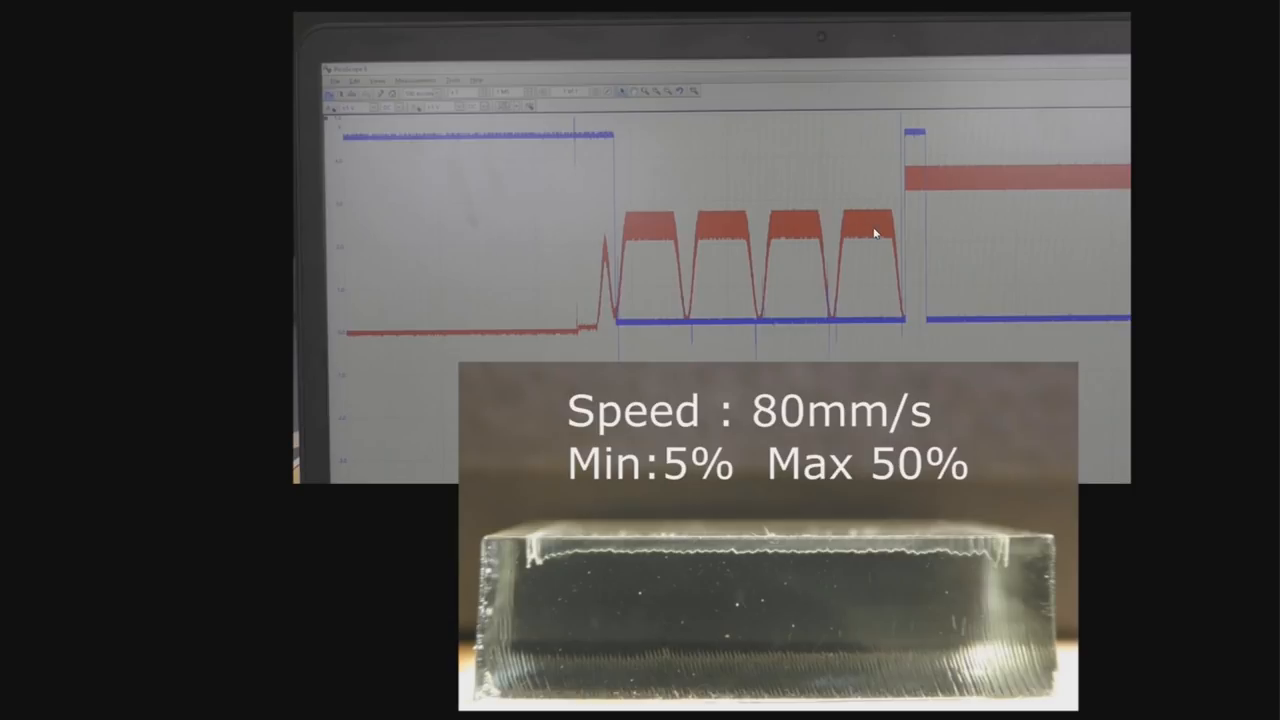
pyautogui.moveTo(835, 322)
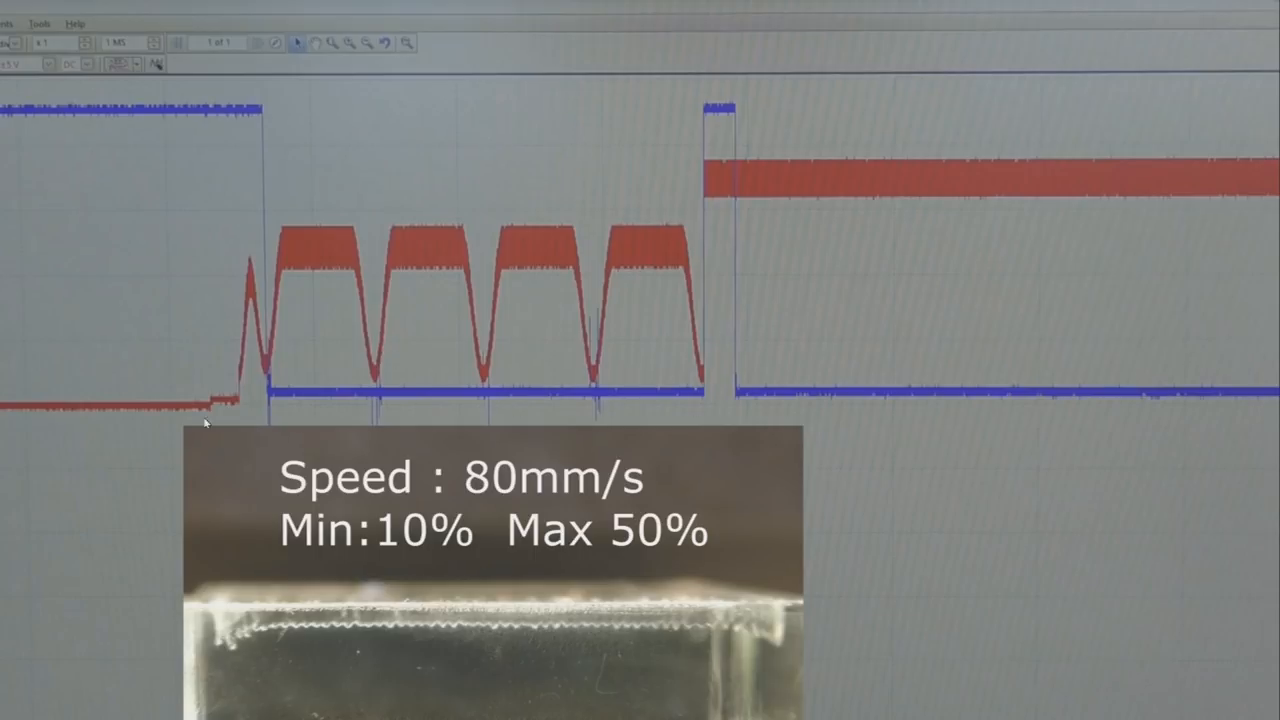
pyautogui.moveTo(268, 370)
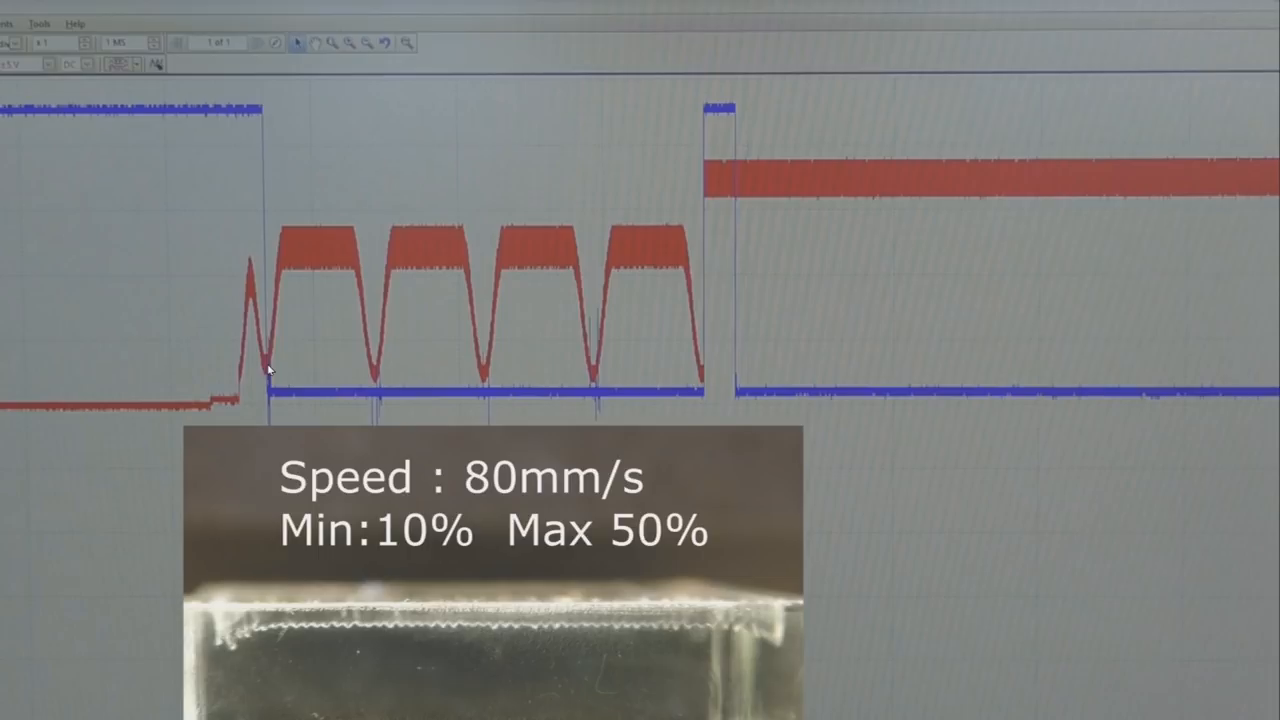
pyautogui.moveTo(487, 371)
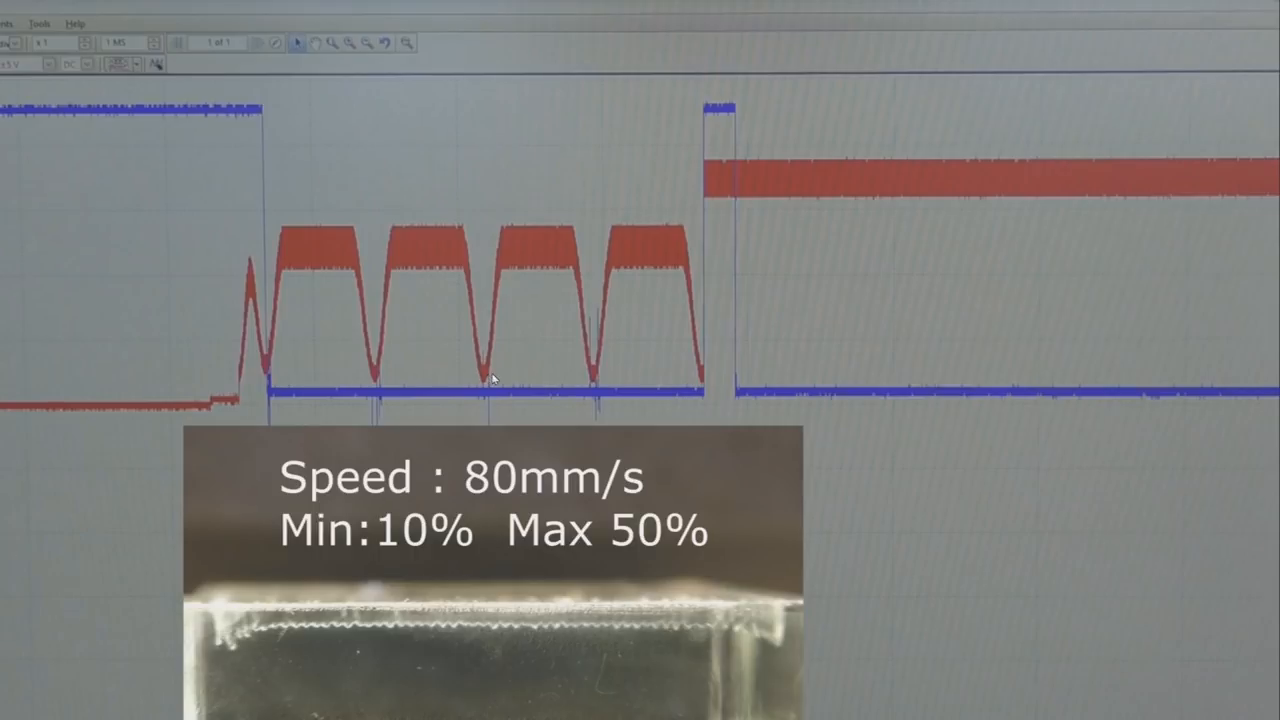
pyautogui.moveTo(785, 636)
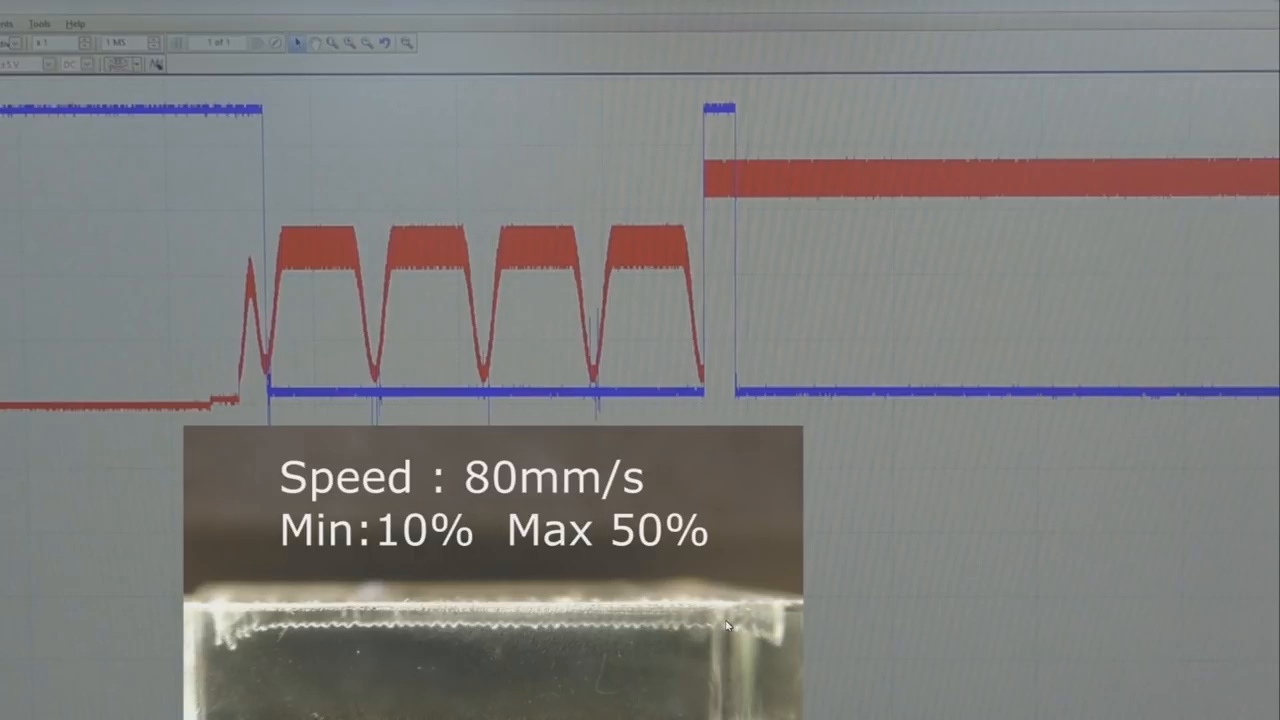
pyautogui.moveTo(403, 625)
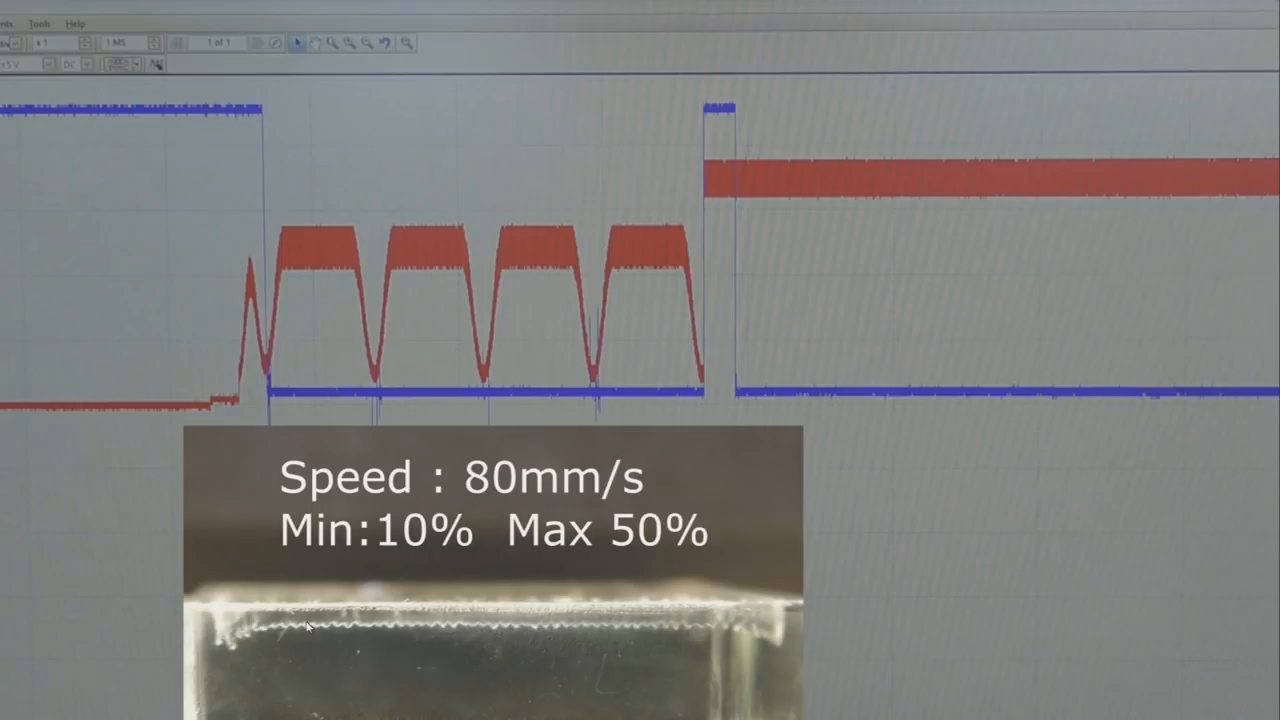
pyautogui.moveTo(246, 640)
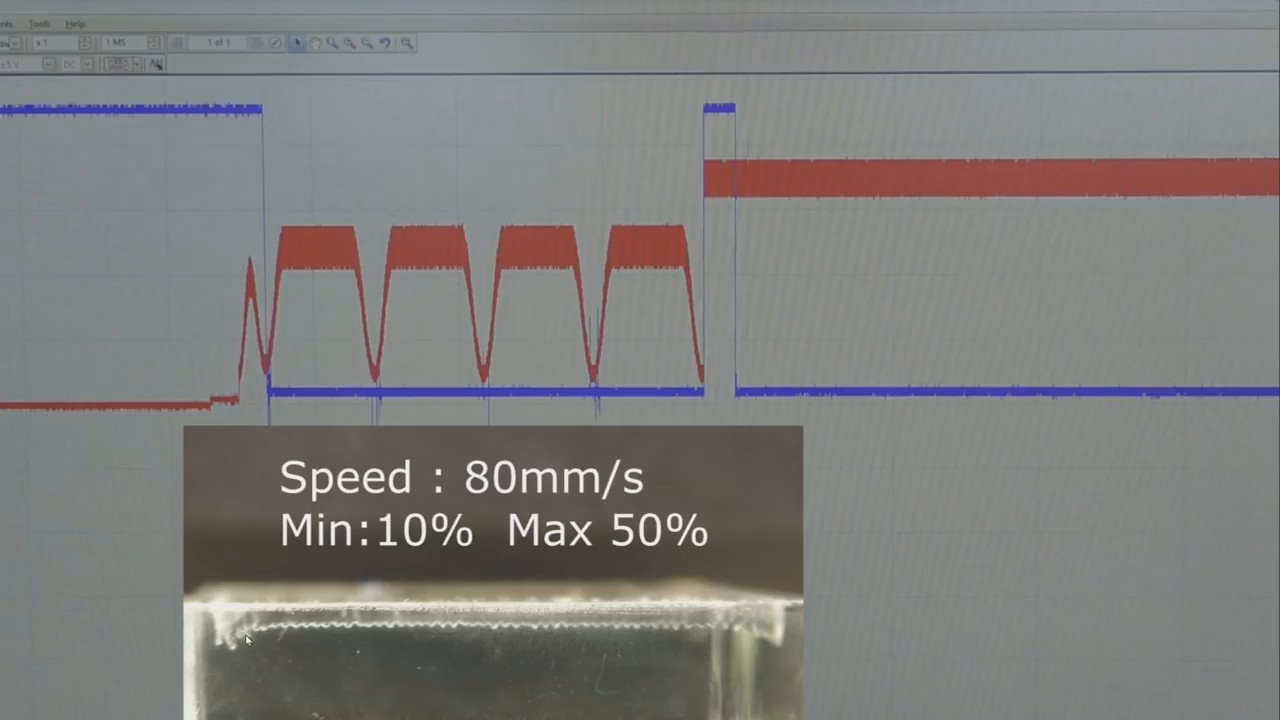
pyautogui.moveTo(240, 645)
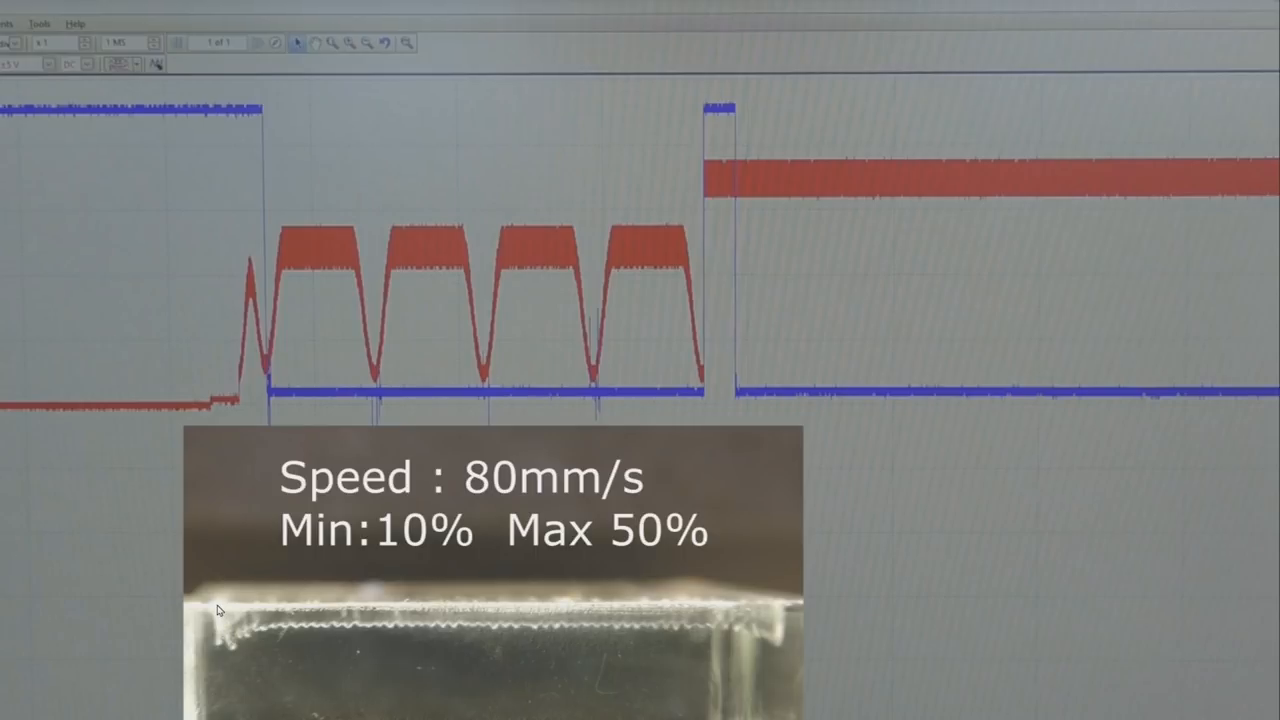
pyautogui.moveTo(449, 614)
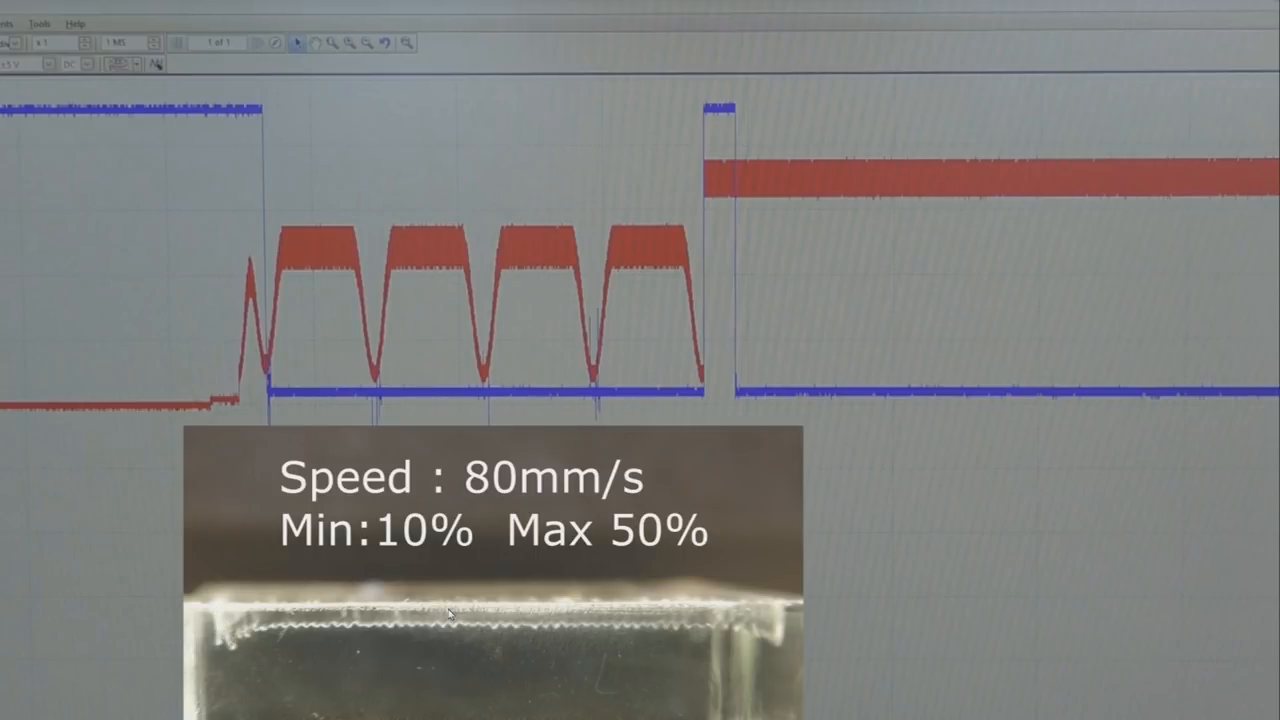